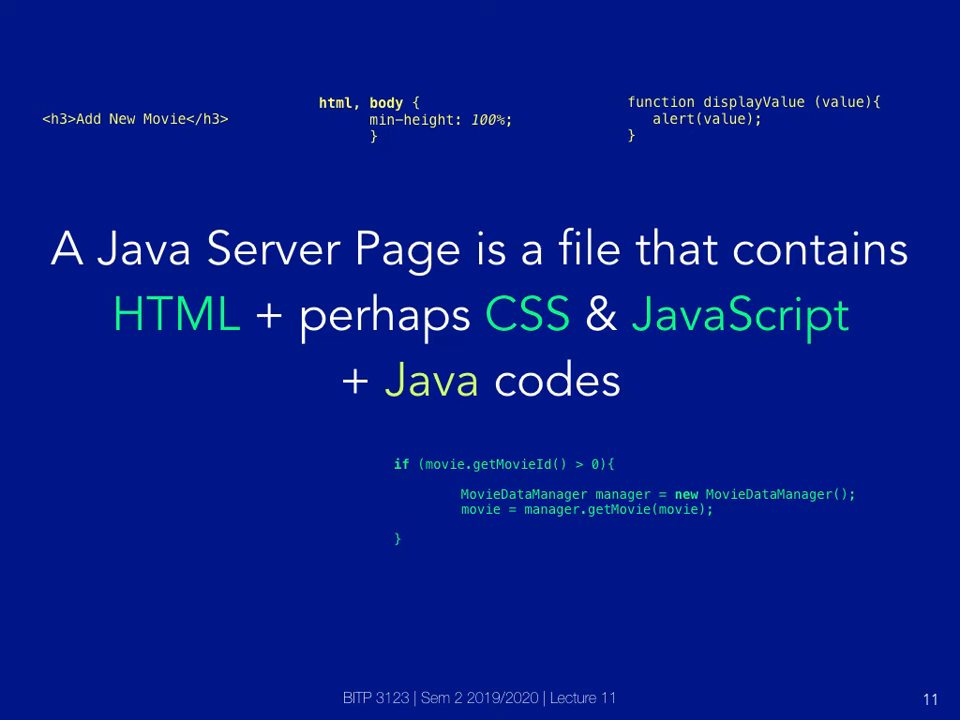
Step: Advance two slides to slide 14, which says a Java Server Page is popularly called JSP
key("right")
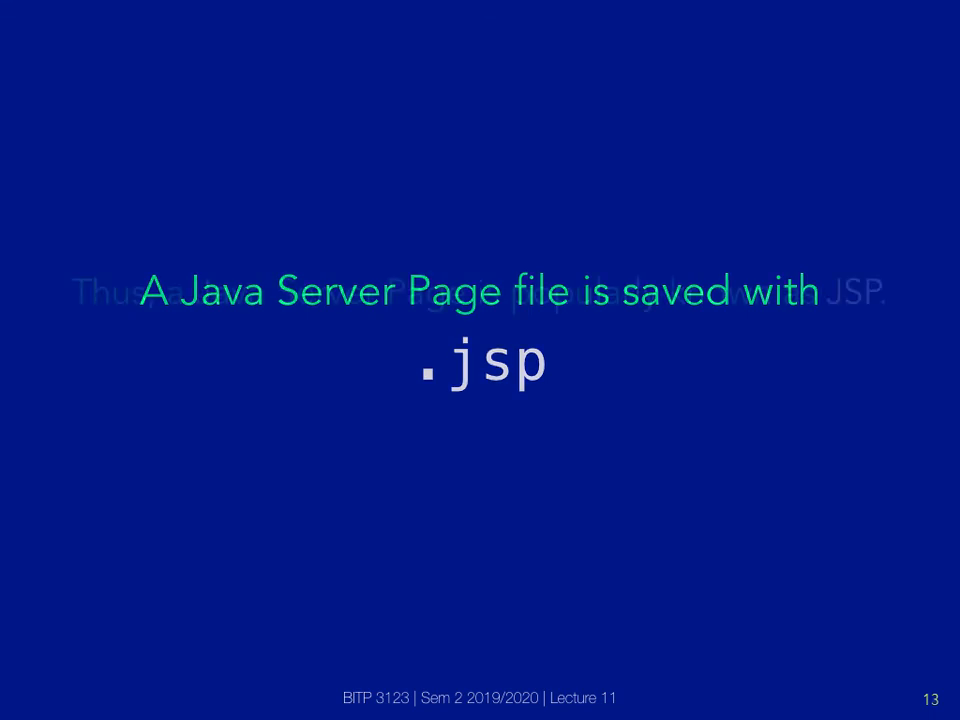
key("right")
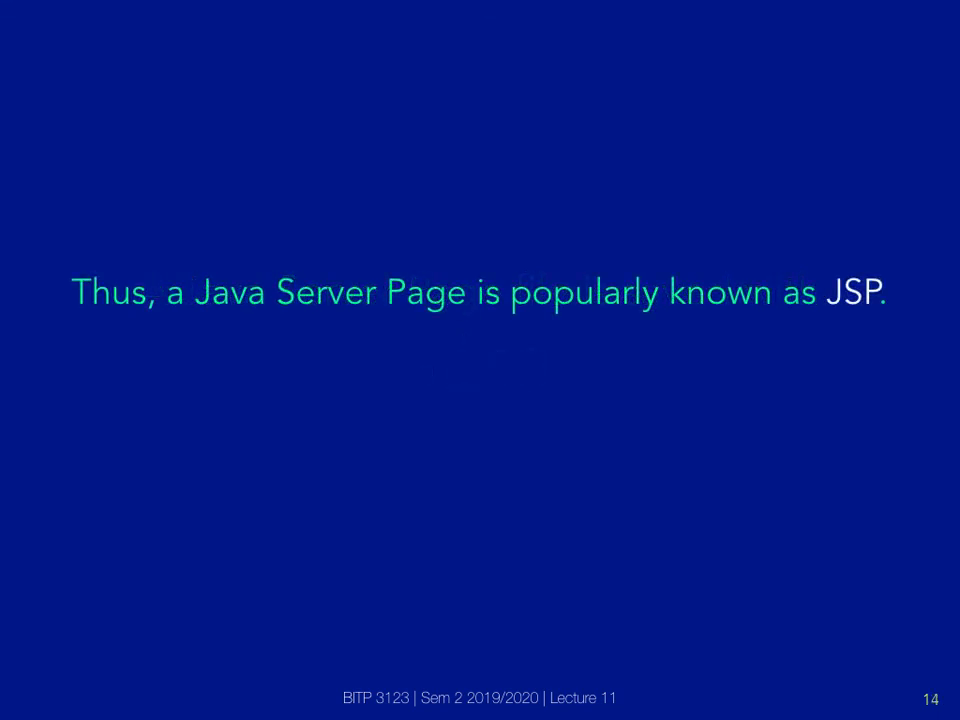